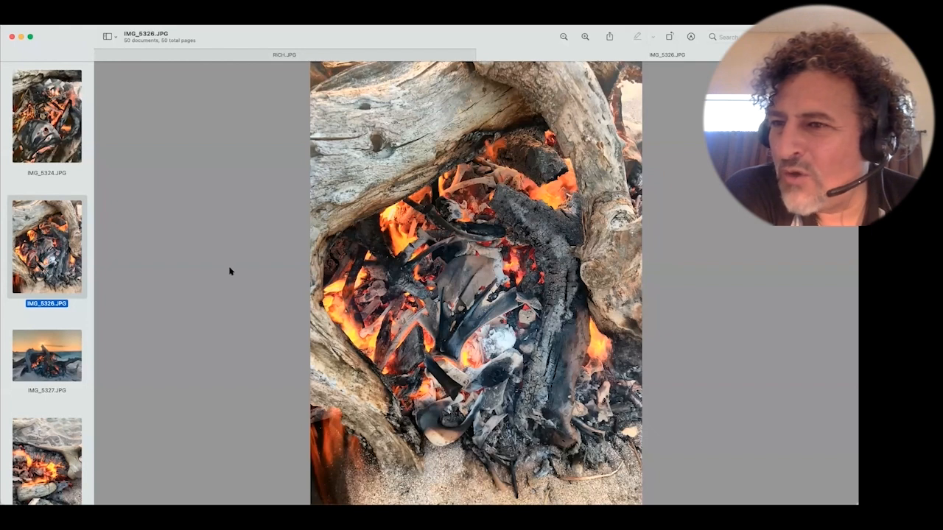
View IMG_5327, then IMG_5330, then land on IMG_5331, the sunset driftwood bonfire.
{"action": "left_click", "coordinate": [47, 355]}
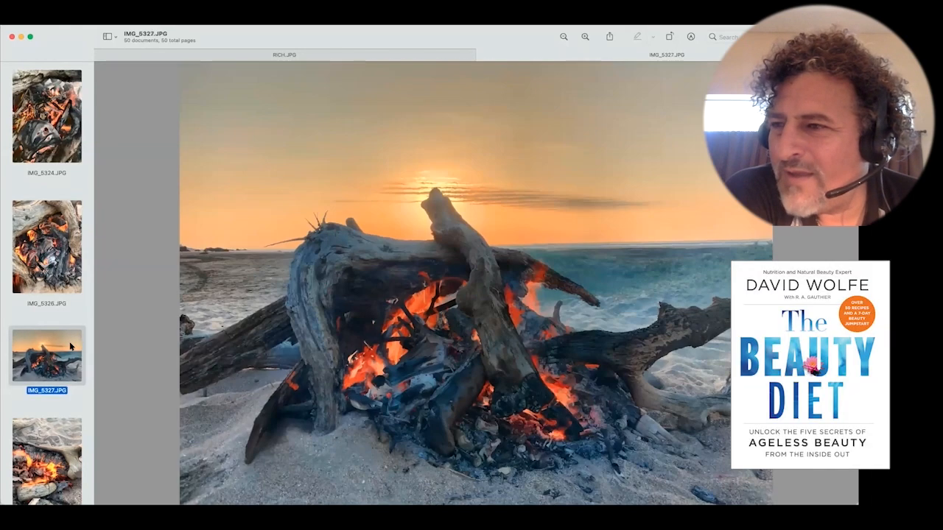
{"action": "scroll", "scroll_direction": "down", "scroll_amount": 3}
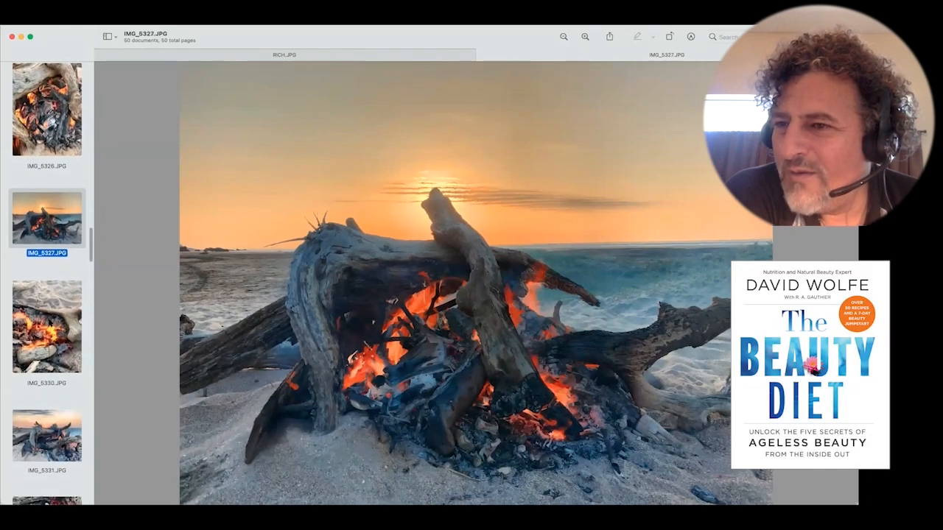
{"action": "left_click", "coordinate": [46, 325]}
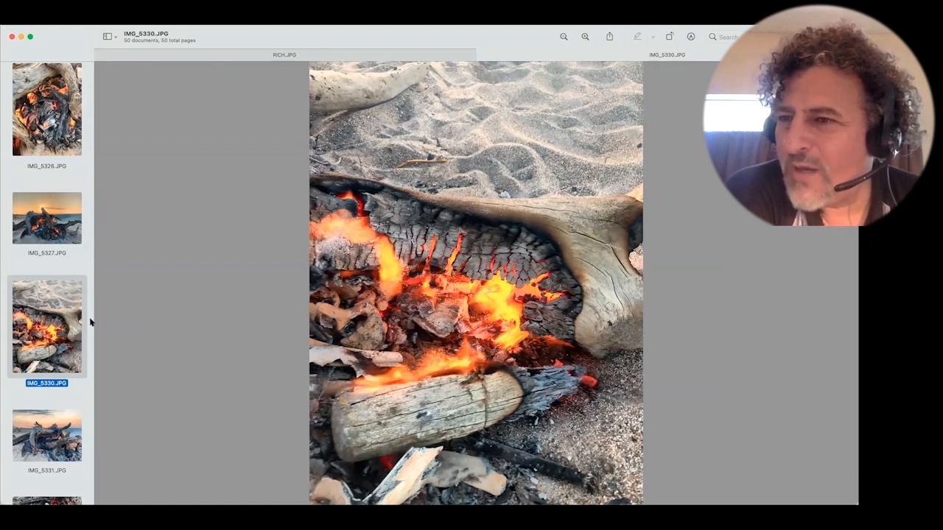
{"action": "scroll", "scroll_direction": "down", "scroll_amount": 3}
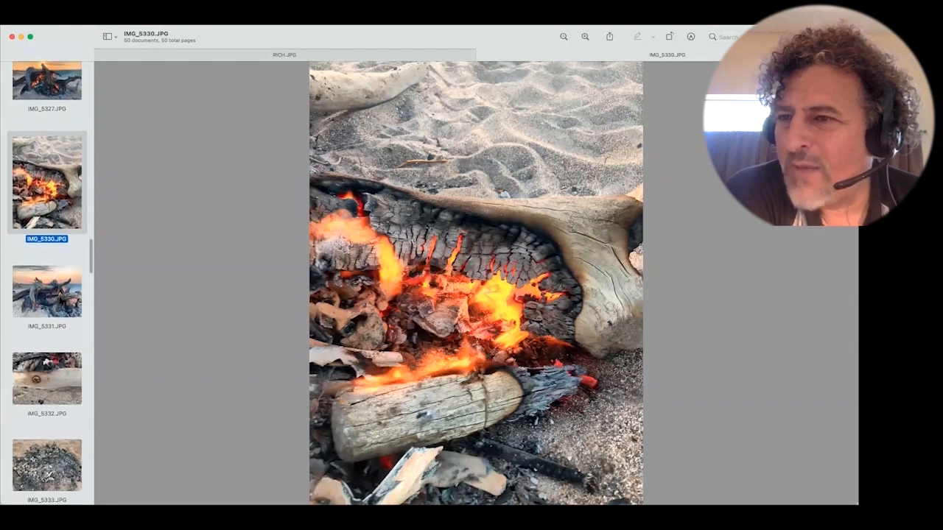
{"action": "left_click", "coordinate": [46, 291]}
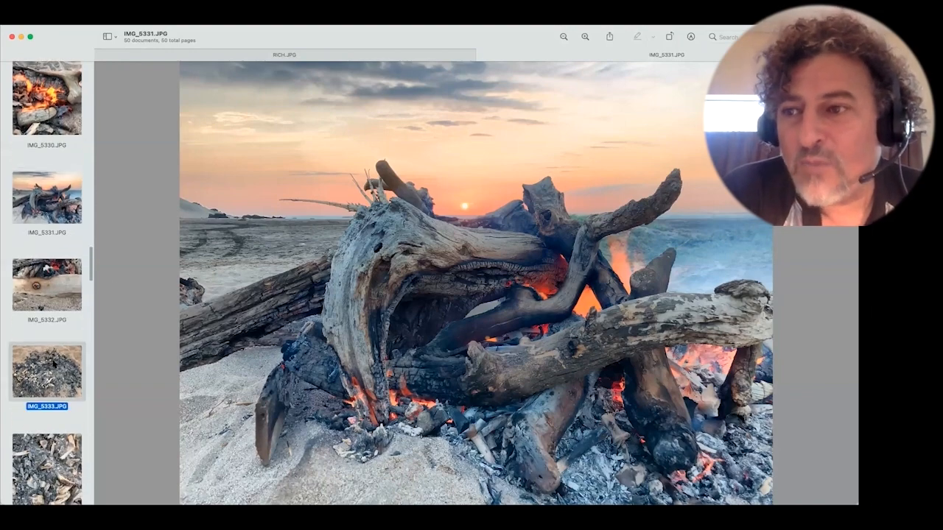
Show IMG_5333, the burnt-out ash pile in the sand, then scroll the thumbnails further.
{"action": "left_click", "coordinate": [47, 371]}
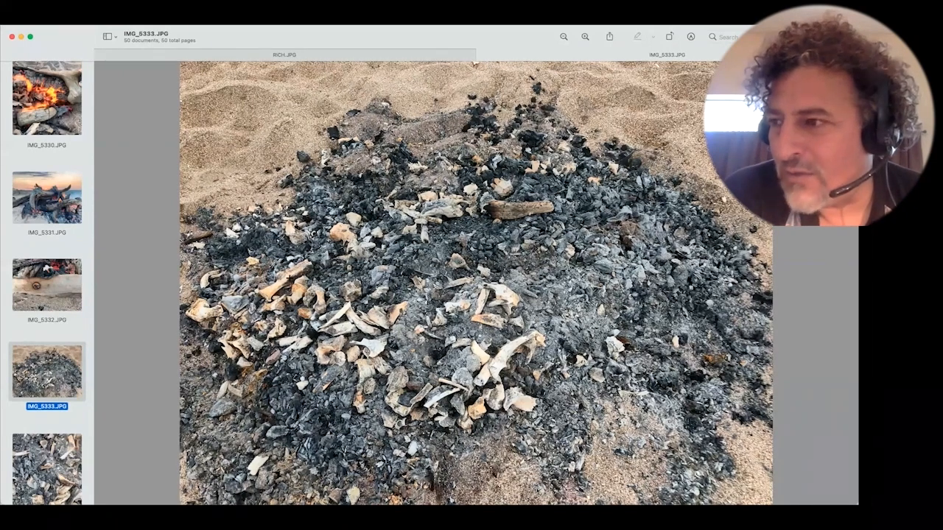
{"action": "scroll", "scroll_direction": "down", "scroll_amount": 3}
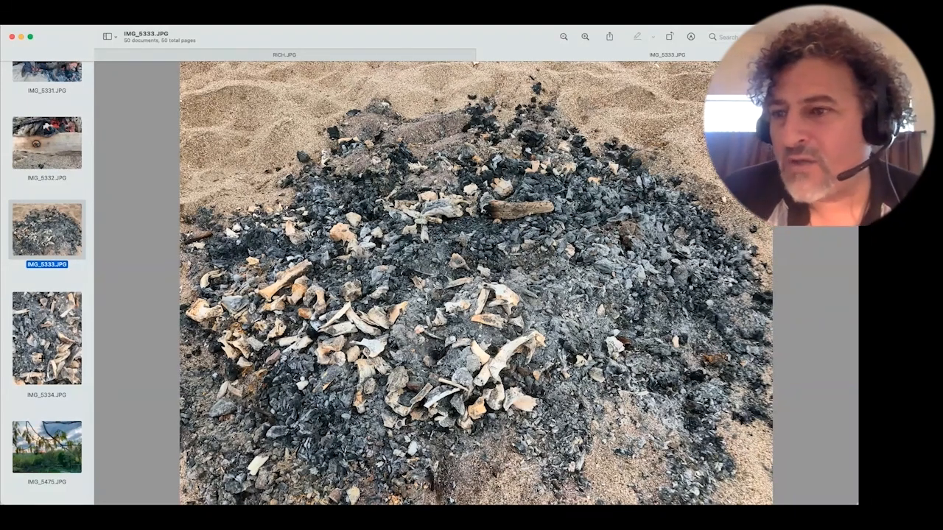
{"action": "scroll", "scroll_direction": "down", "scroll_amount": 3}
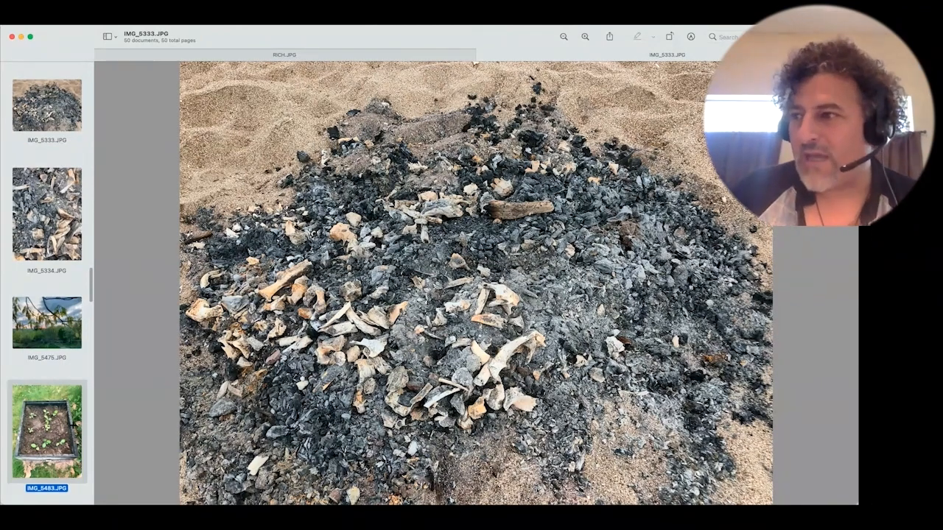
Display IMG_5483, the raised bed of seedlings, and scroll the thumbnail list down.
{"action": "left_click", "coordinate": [45, 431]}
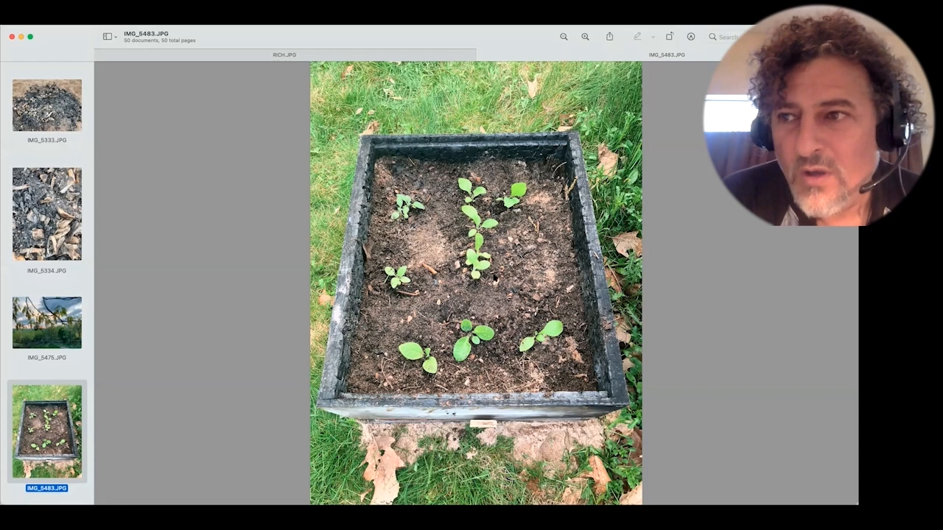
{"action": "scroll", "scroll_direction": "down", "scroll_amount": 3}
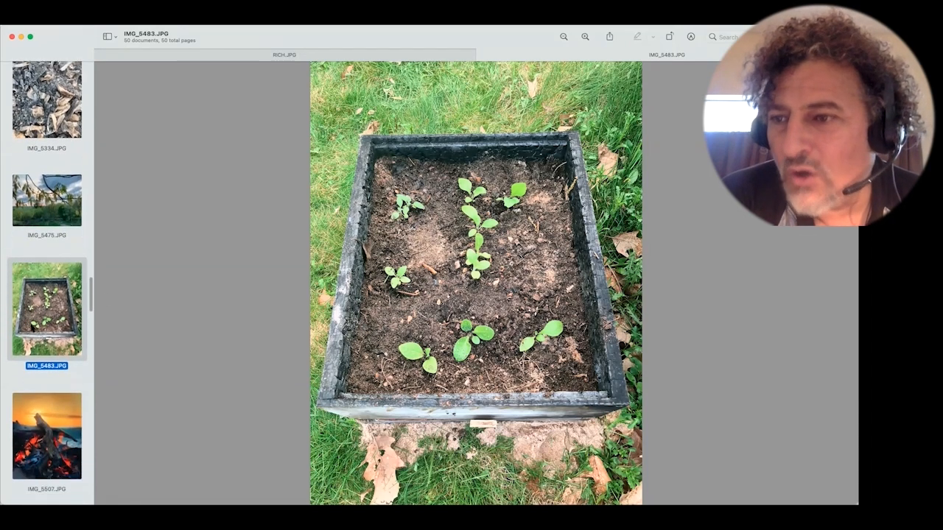
{"action": "scroll", "scroll_direction": "down", "scroll_amount": 3}
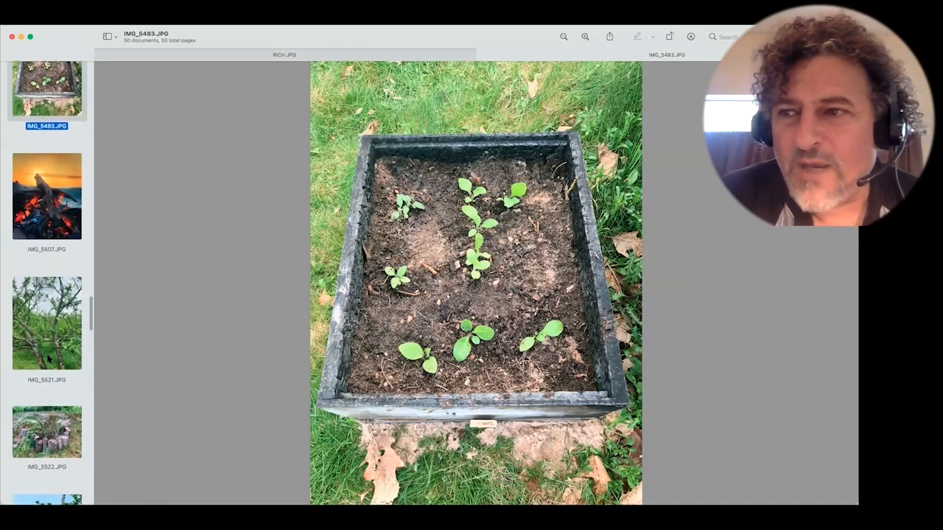
{"action": "left_click", "coordinate": [46, 325]}
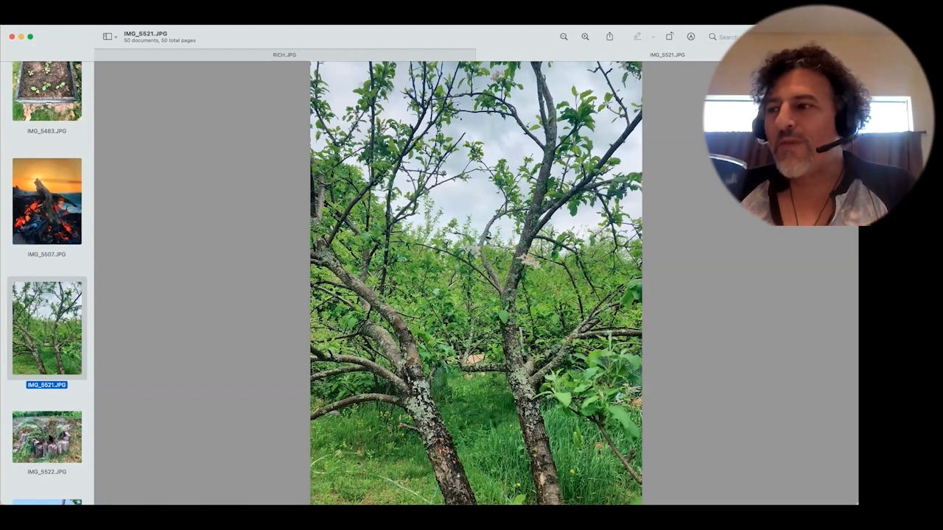
{"action": "left_click", "coordinate": [47, 437]}
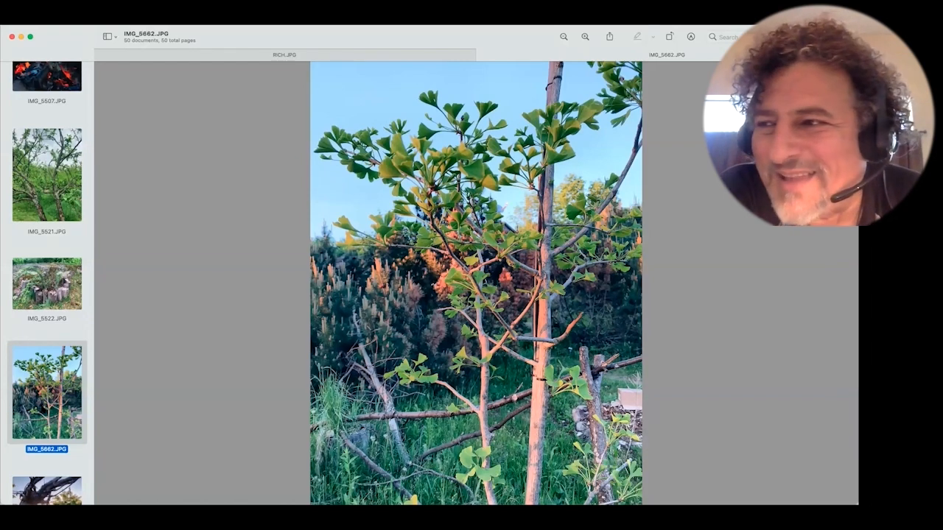
Scroll the thumbnail sidebar down past the ginkgo photo toward IMG_5668.
{"action": "scroll", "scroll_direction": "down", "scroll_amount": 3}
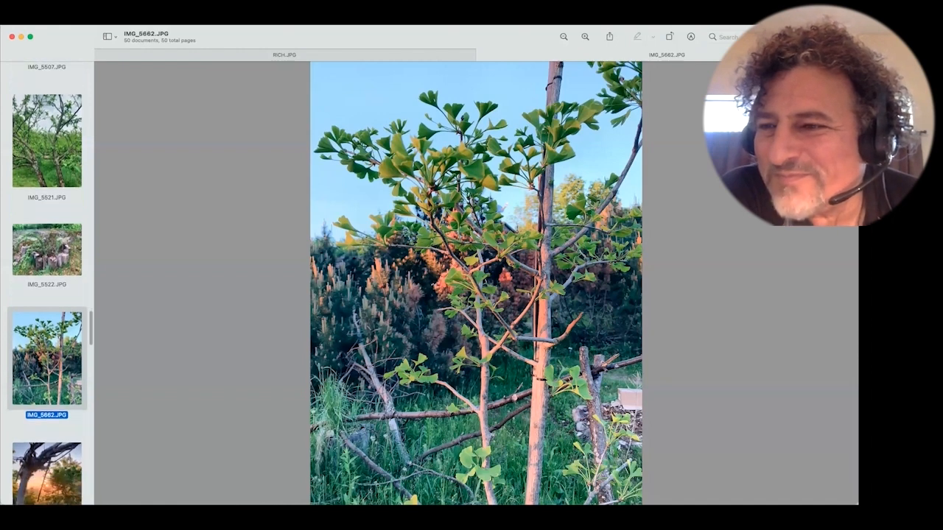
{"action": "scroll", "scroll_direction": "down", "scroll_amount": 3}
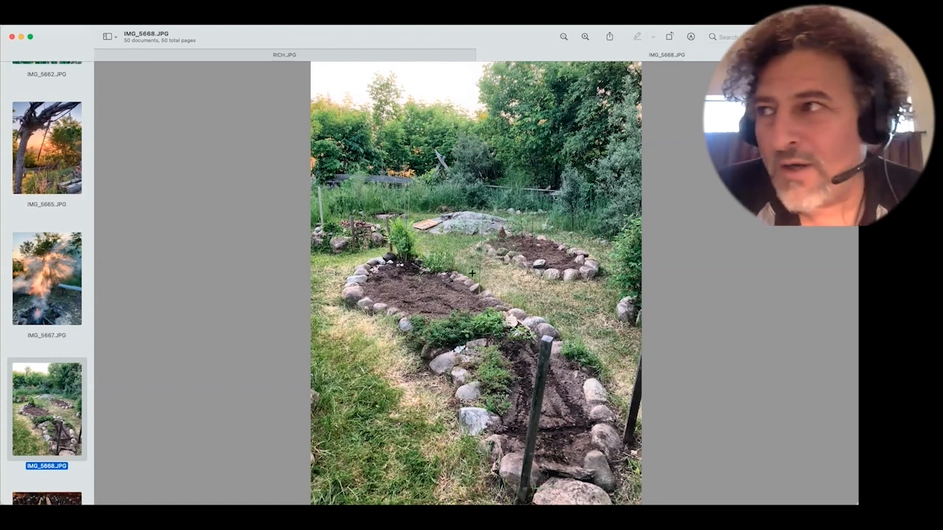
Scroll down and display IMG_6595, the lamppost wrapped in morning glory vines.
{"action": "scroll", "scroll_direction": "down", "scroll_amount": 3}
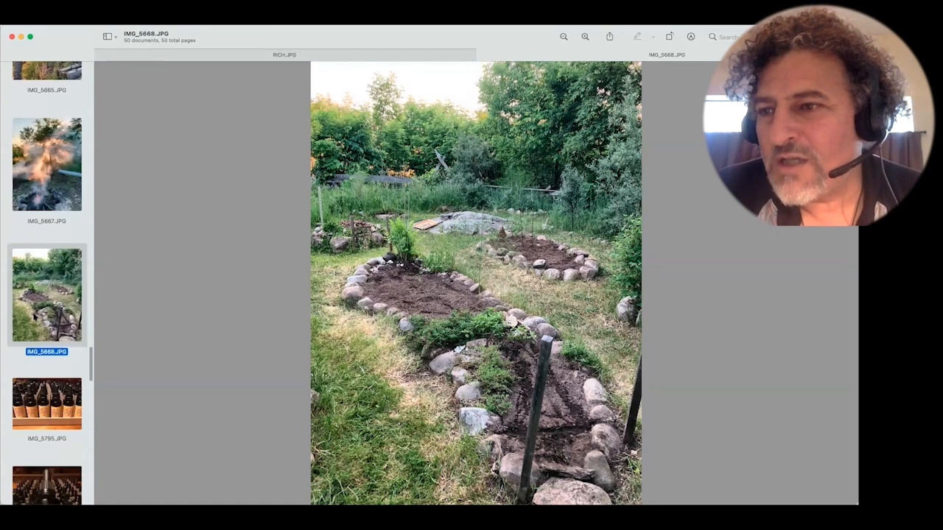
{"action": "scroll", "scroll_direction": "down", "scroll_amount": 3}
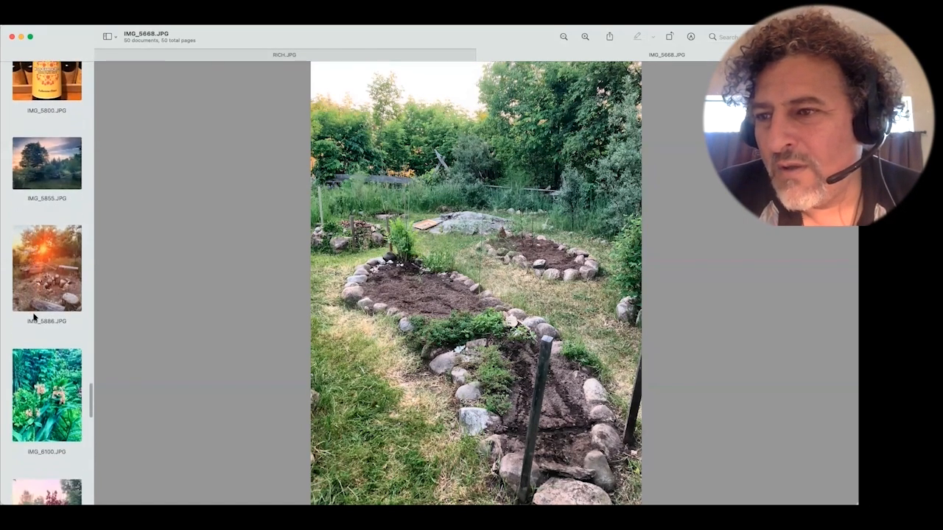
{"action": "scroll", "scroll_direction": "down", "scroll_amount": 3}
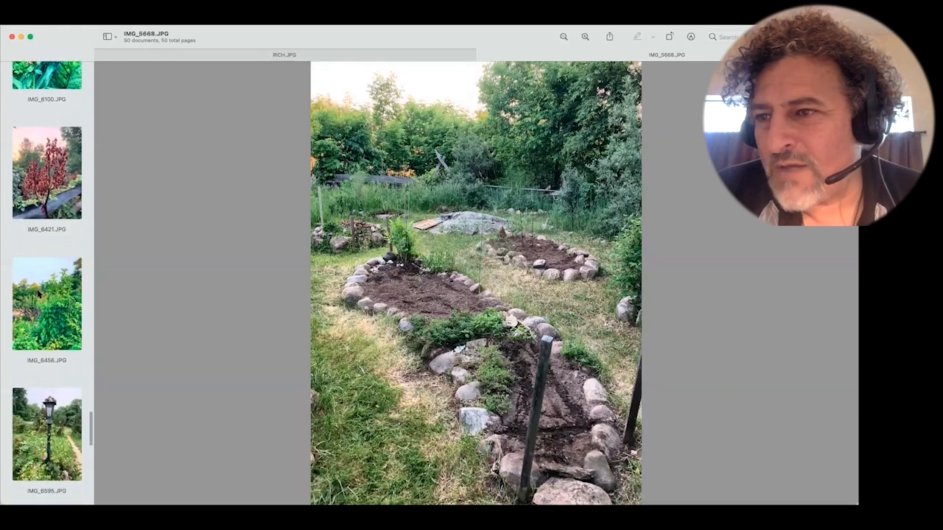
{"action": "left_click", "coordinate": [46, 409]}
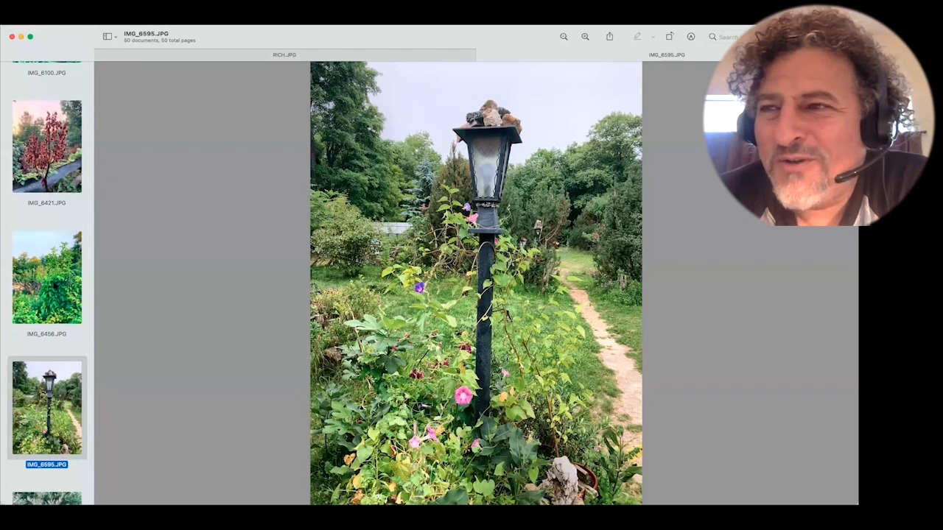
Display IMG_6709, the silvery sea buckthorn shrub with orange berries.
{"action": "left_click", "coordinate": [47, 276]}
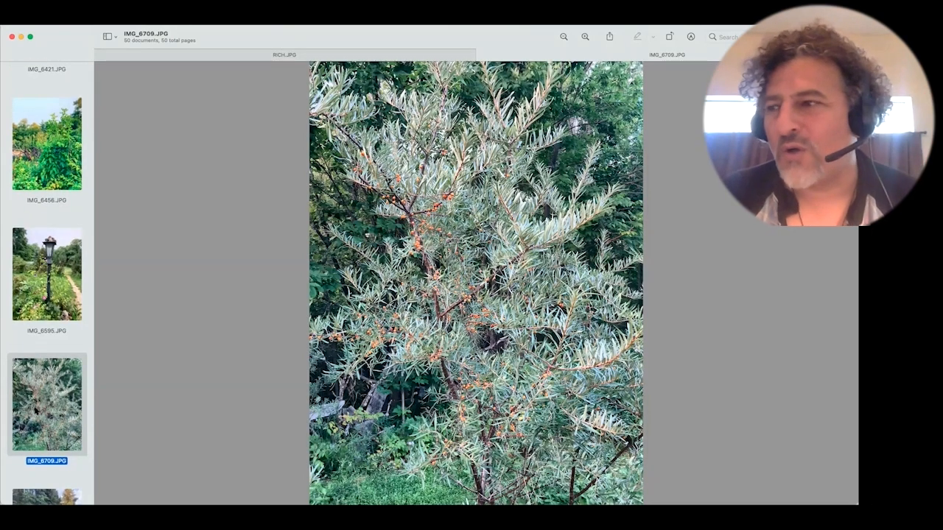
Scroll to the bottom and show 'OrmusMushroomCapture copy.JPG', the glowing log in the stove.
{"action": "scroll", "scroll_direction": "down", "scroll_amount": 3}
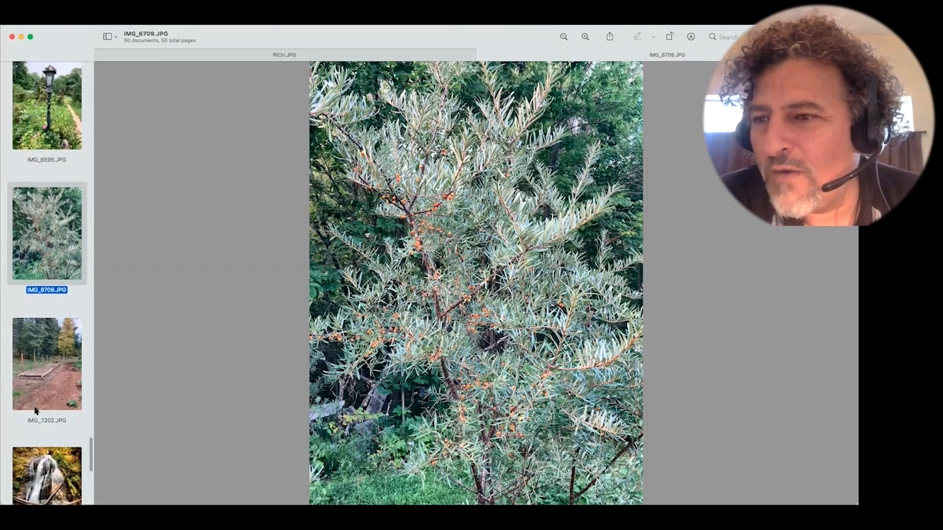
{"action": "scroll", "scroll_direction": "down", "scroll_amount": 3}
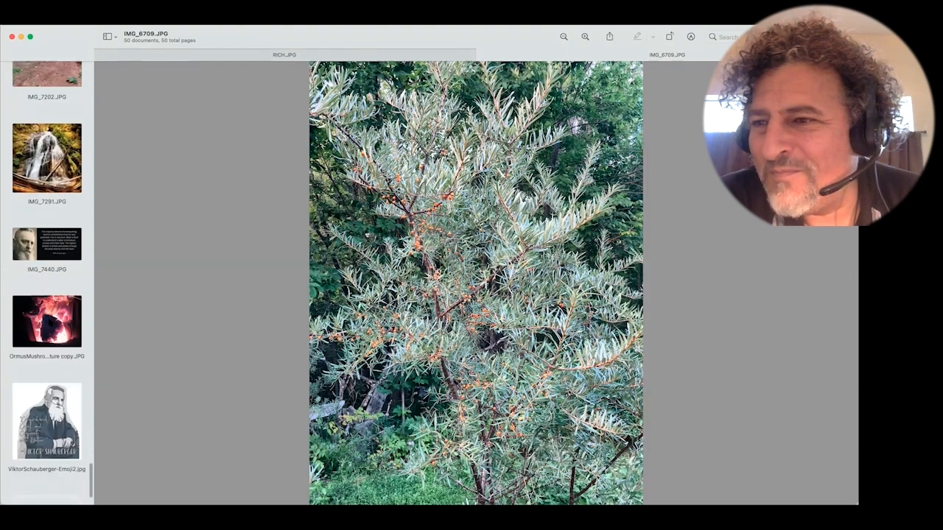
{"action": "scroll", "scroll_direction": "down", "scroll_amount": 3}
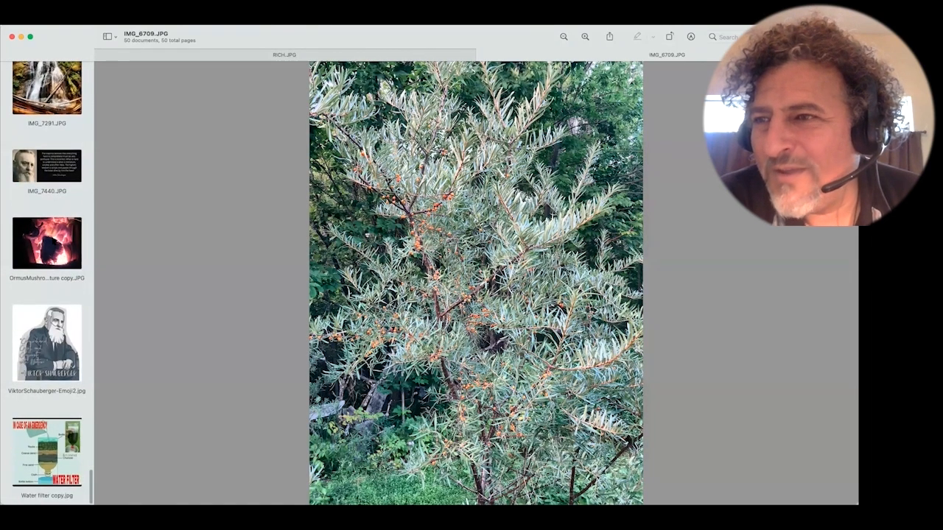
{"action": "left_click", "coordinate": [47, 245]}
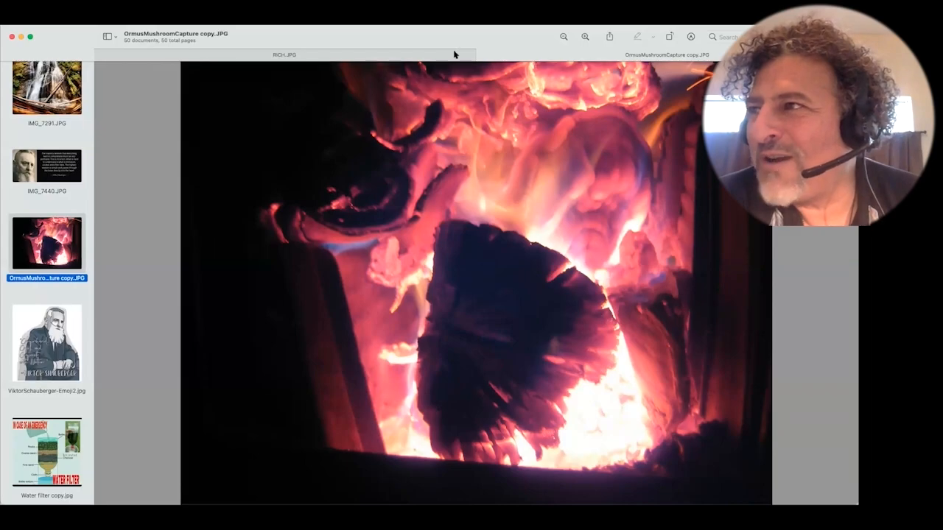